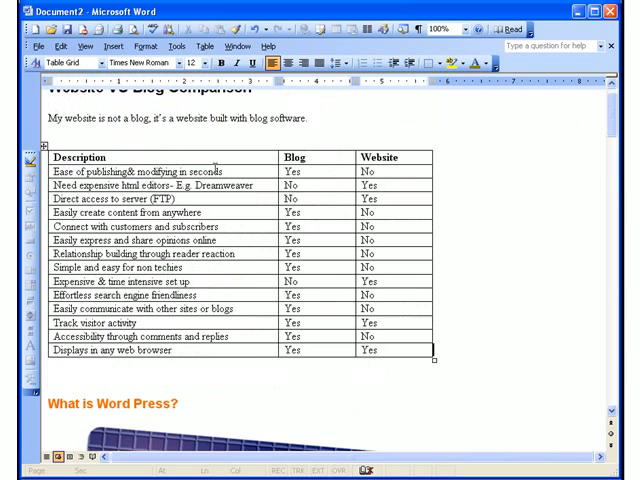
Step: Scroll through the article, then save it as Web Page 'Website VS Blog.htm' in wordpress-blog
scroll(down, 3)
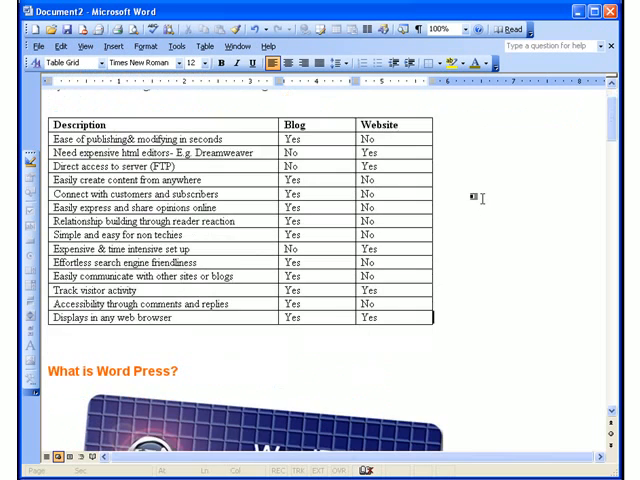
scroll(down, 3)
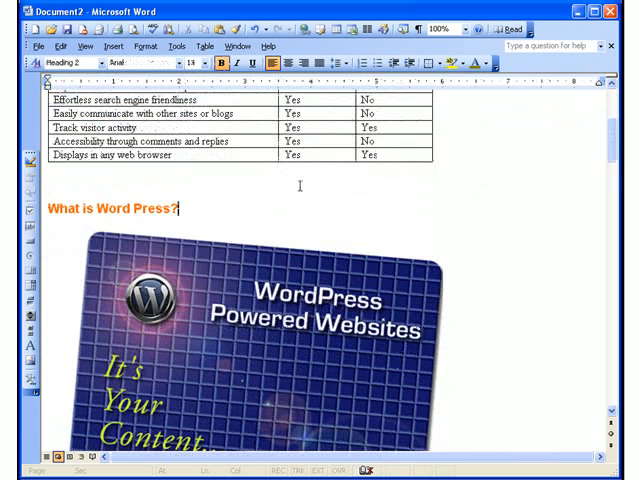
scroll(down, 3)
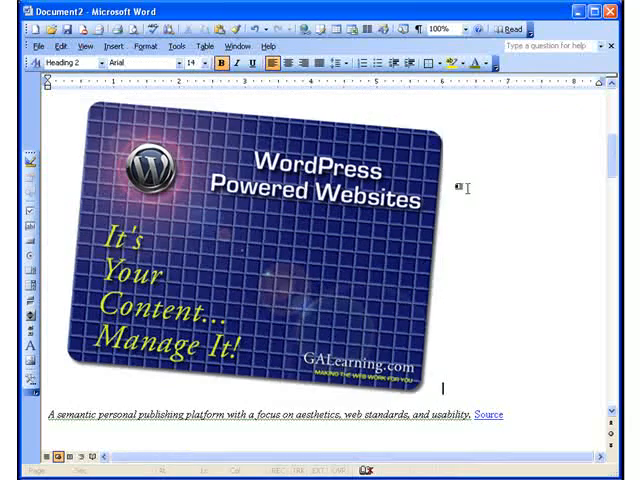
scroll(down, 3)
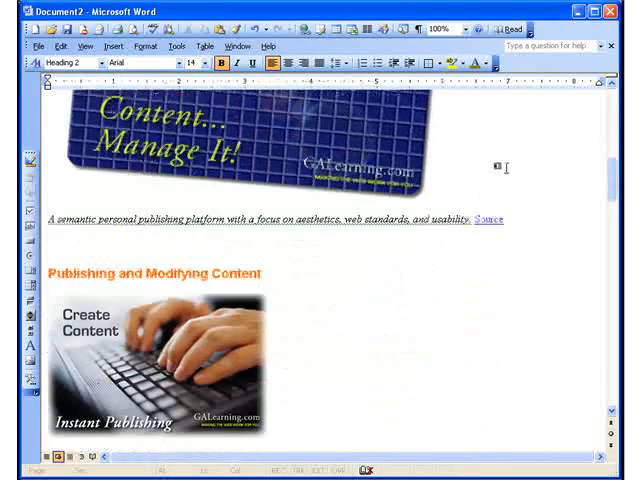
scroll(down, 3)
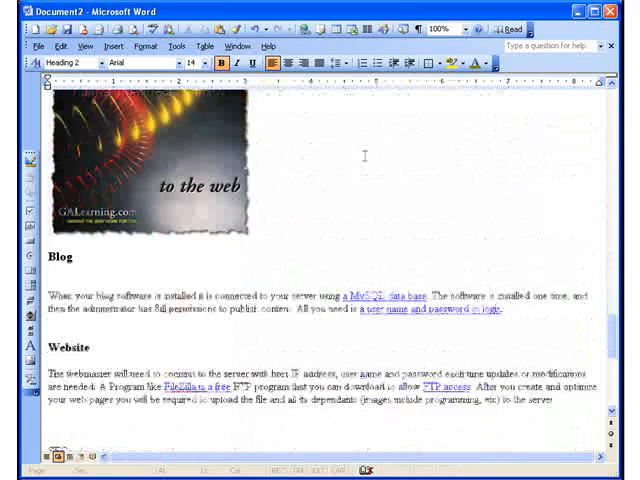
scroll(down, 3)
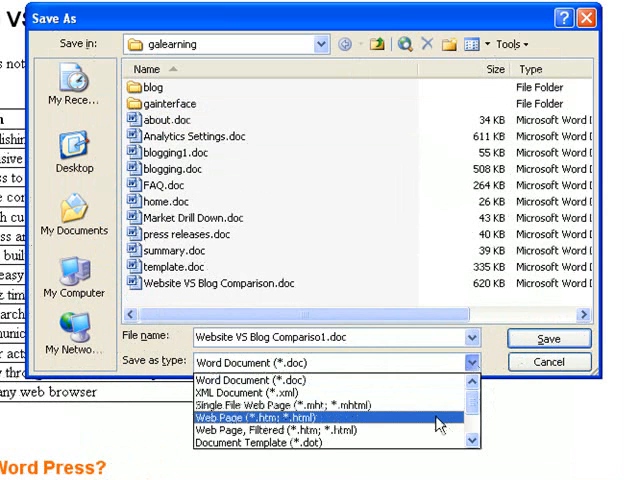
click(287, 417)
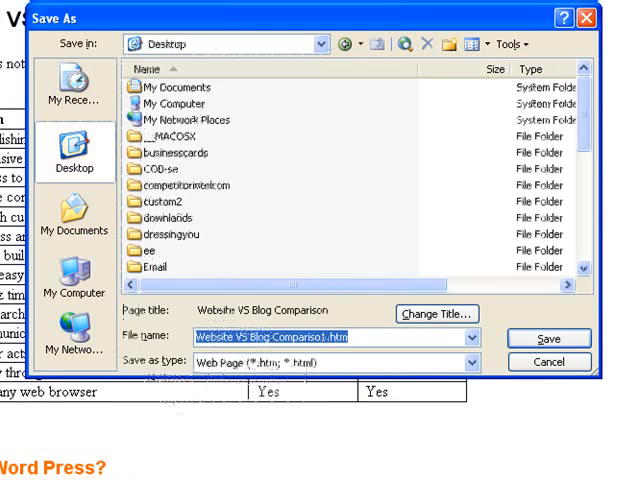
scroll(down, 3)
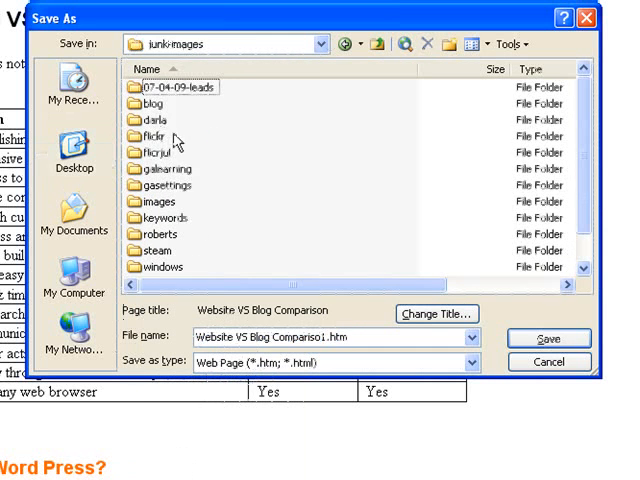
scroll(down, 3)
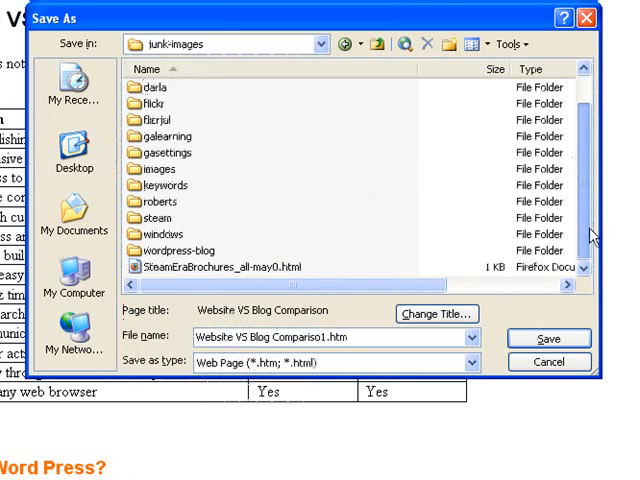
double_click(180, 250)
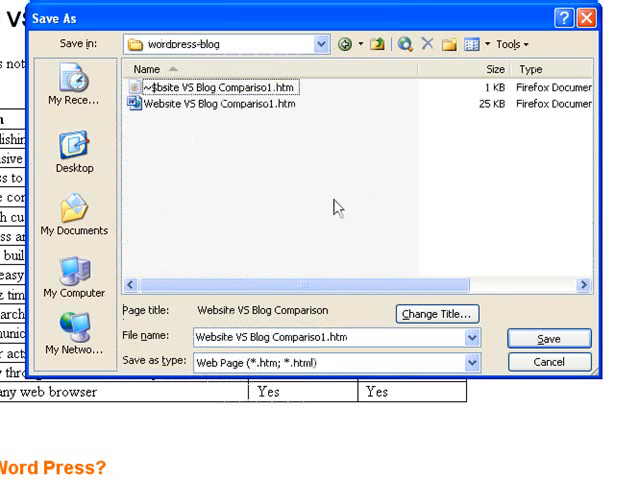
click(548, 338)
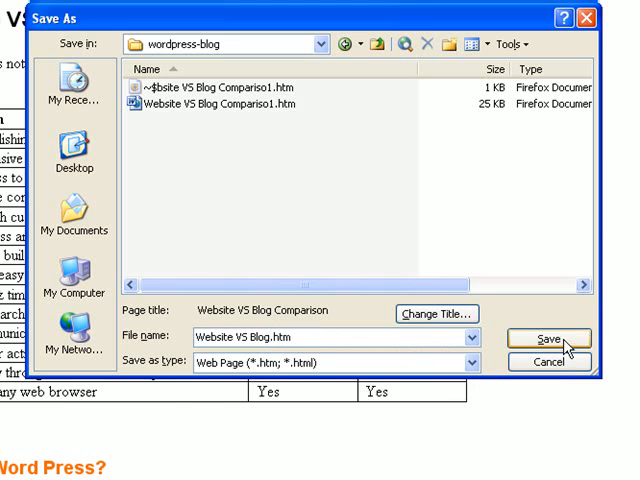
click(548, 338)
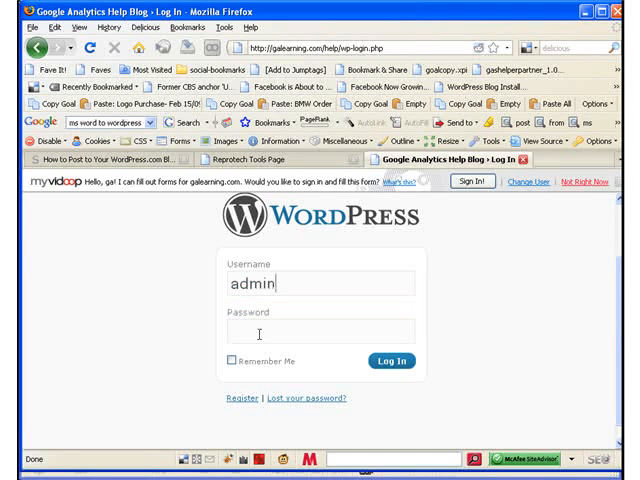
Step: Enter the password on the WordPress login page and log in to the Dashboard
text(password)
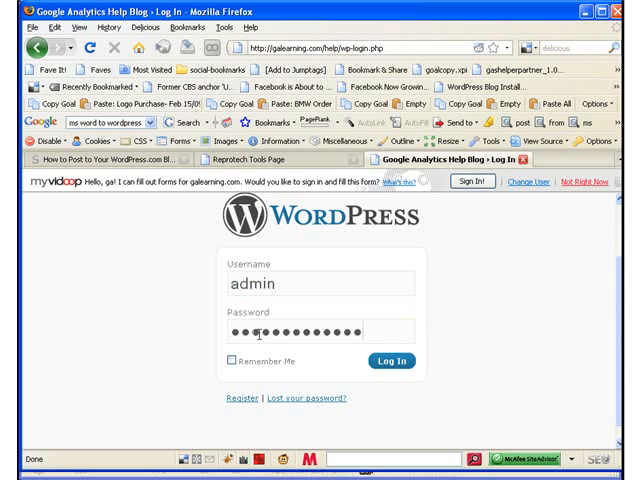
click(391, 361)
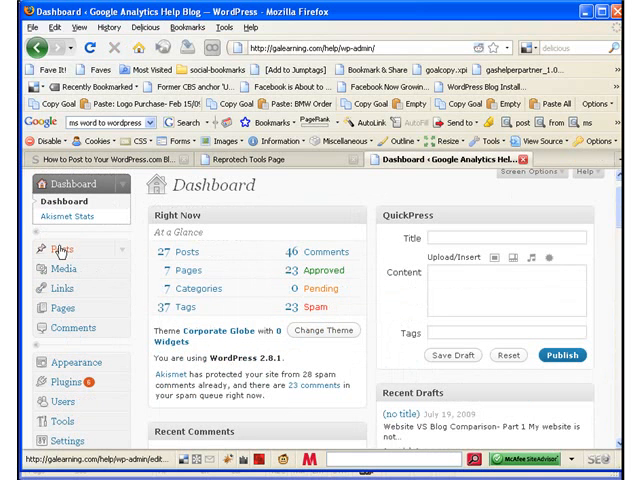
Step: Create a new post from Posts > Add New and switch its body to HTML editing
click(62, 249)
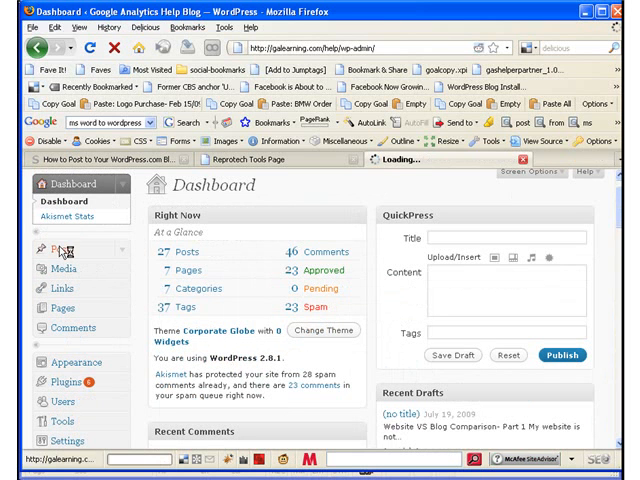
click(60, 250)
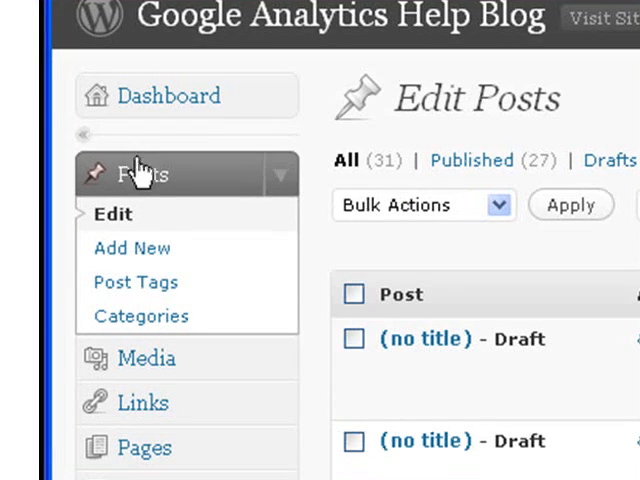
click(132, 248)
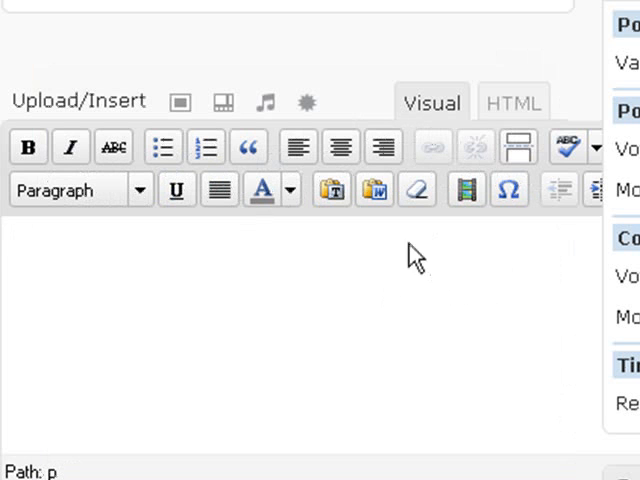
mouse_move(383, 280)
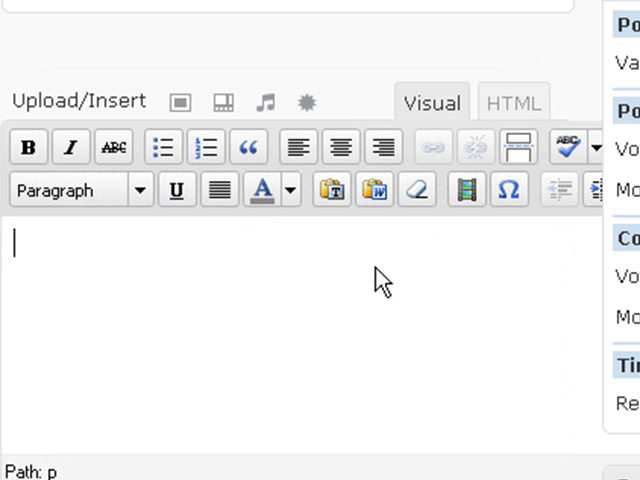
mouse_move(525, 108)
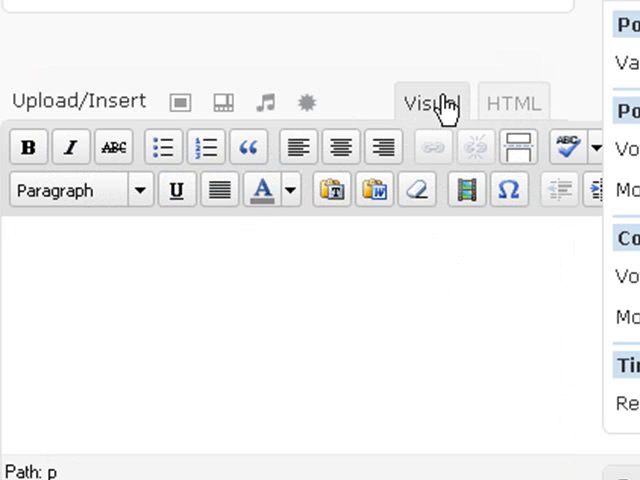
mouse_move(513, 102)
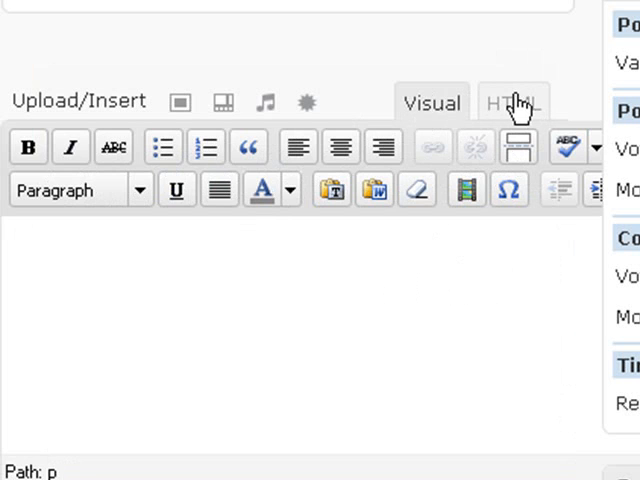
click(513, 101)
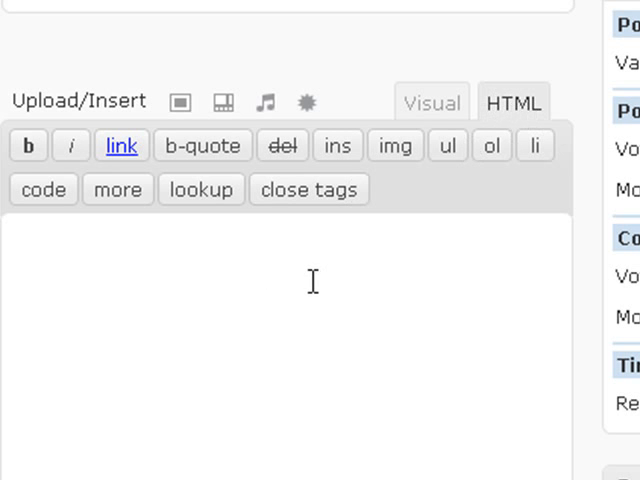
mouse_move(463, 197)
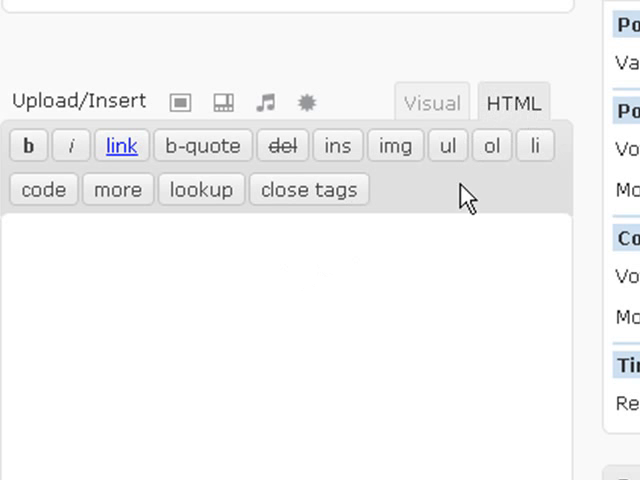
click(431, 101)
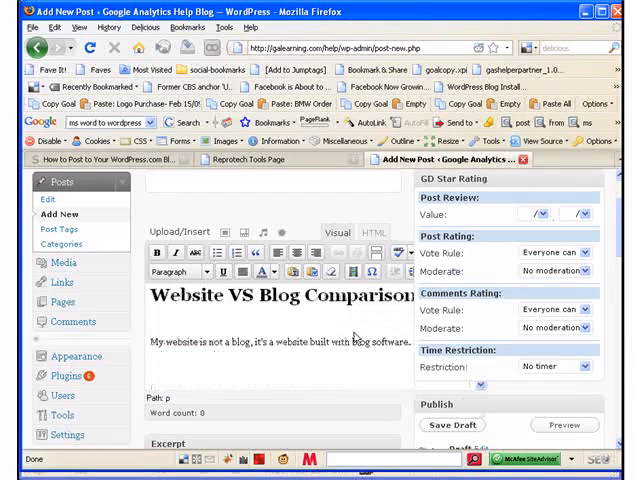
Step: Review the pasted 653-word article in the editor and save the post as a draft
drag(198, 297, 268, 297)
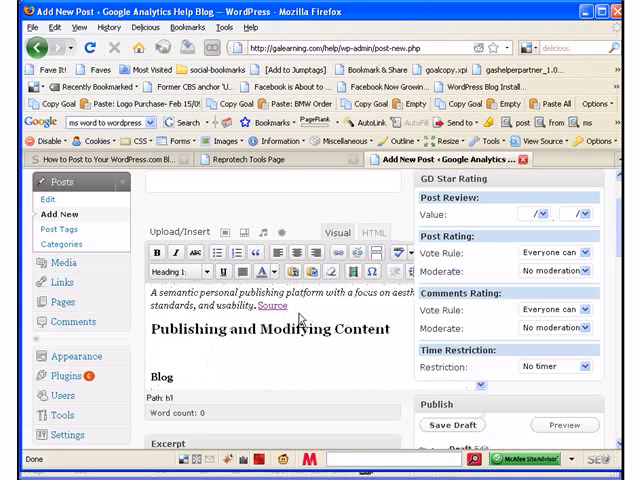
double_click(271, 306)
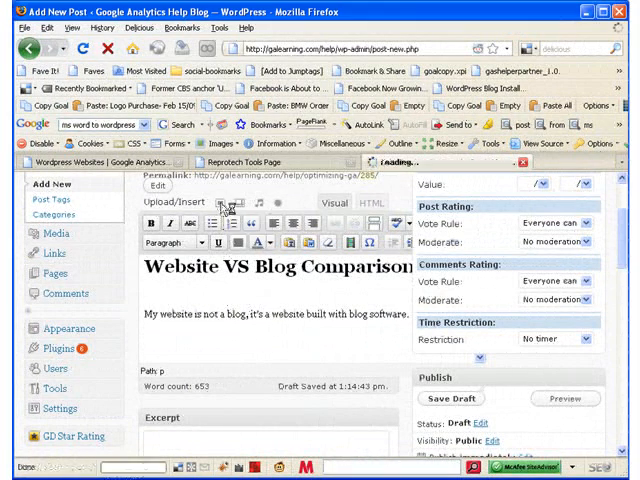
click(228, 203)
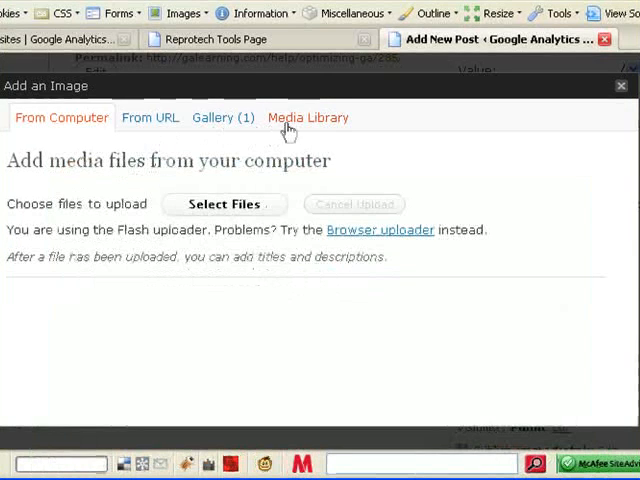
click(308, 117)
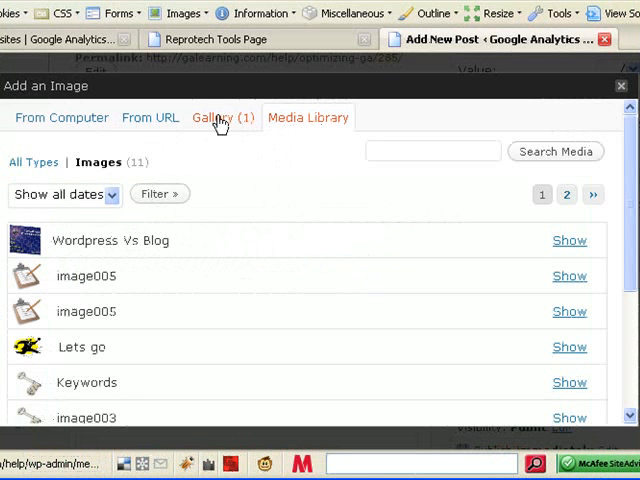
click(211, 117)
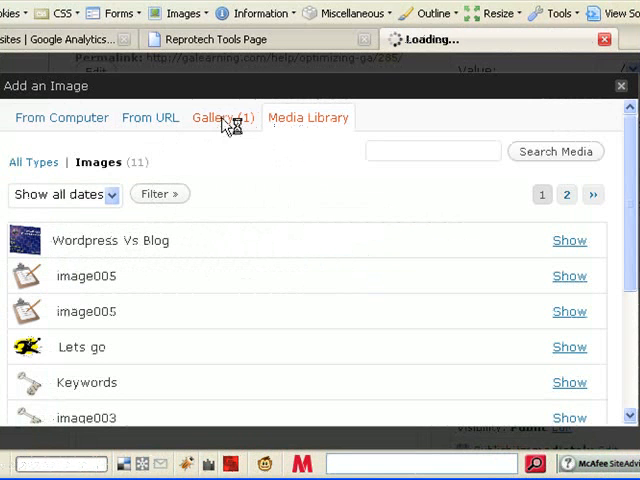
click(216, 117)
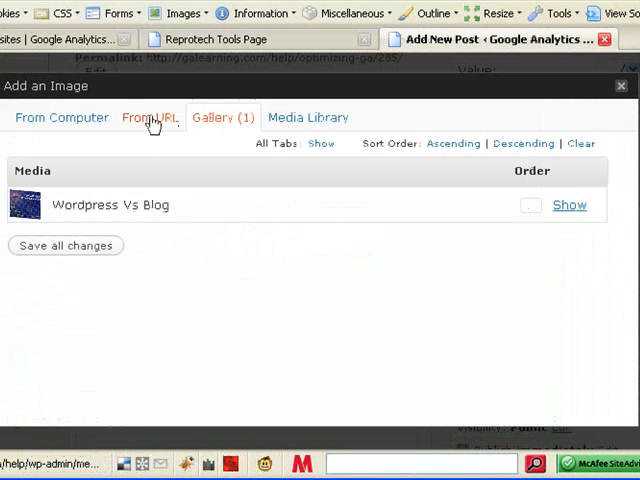
click(150, 117)
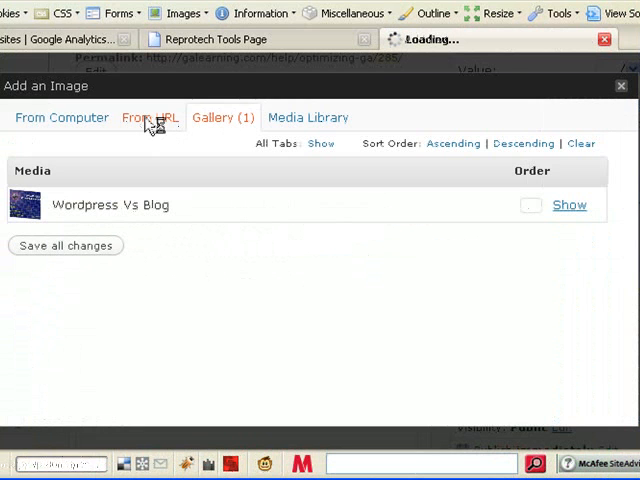
click(149, 117)
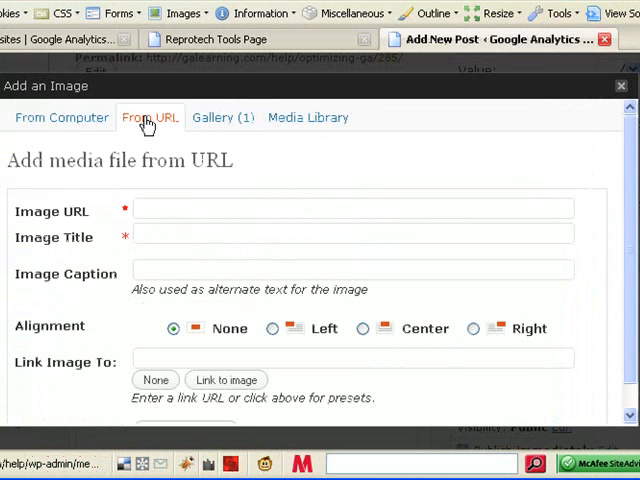
click(61, 117)
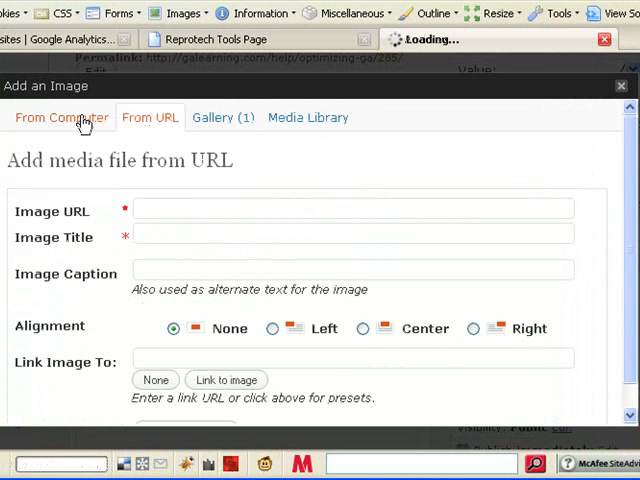
click(62, 117)
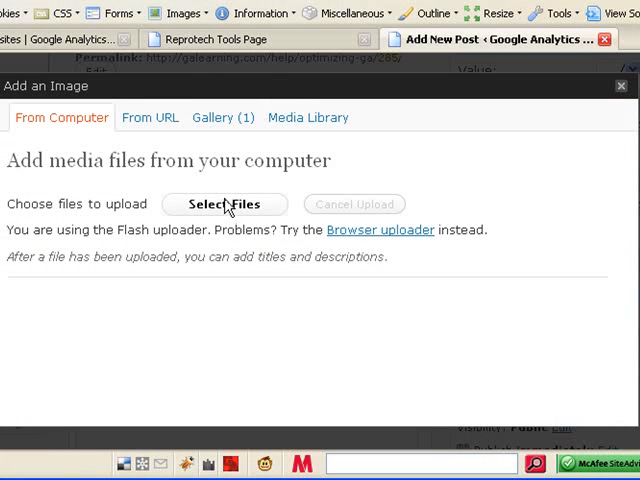
click(308, 117)
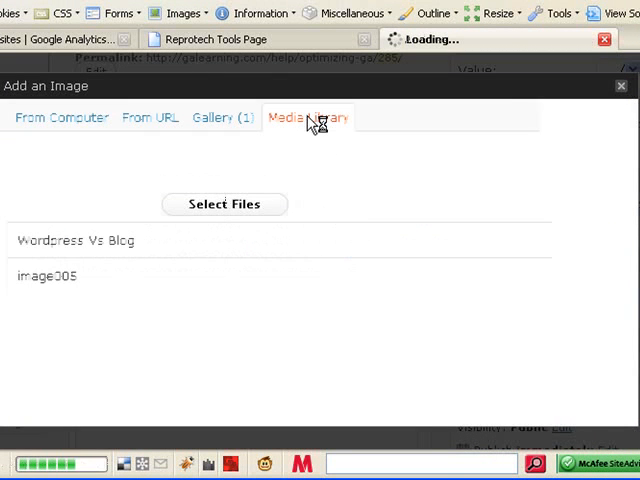
click(308, 117)
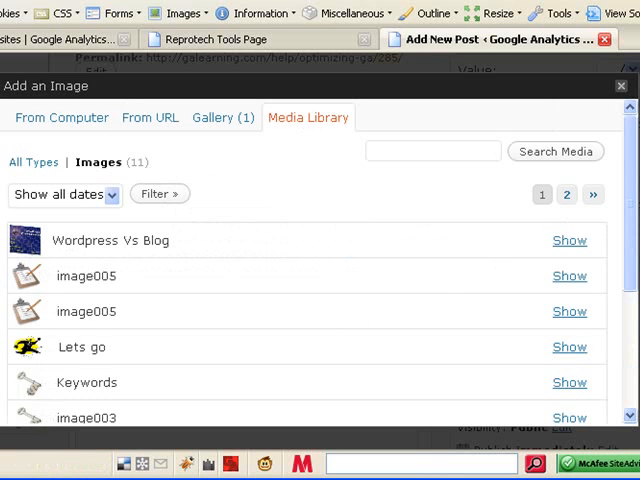
Step: Insert the Wordpress Vs Blog image into the post at Medium size, alignment None
click(569, 240)
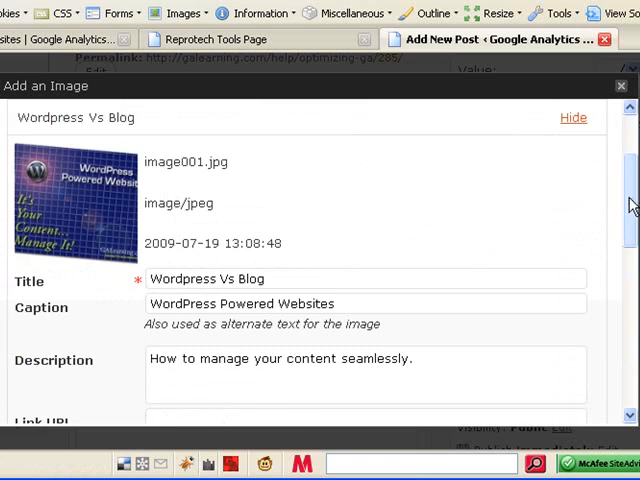
scroll(down, 3)
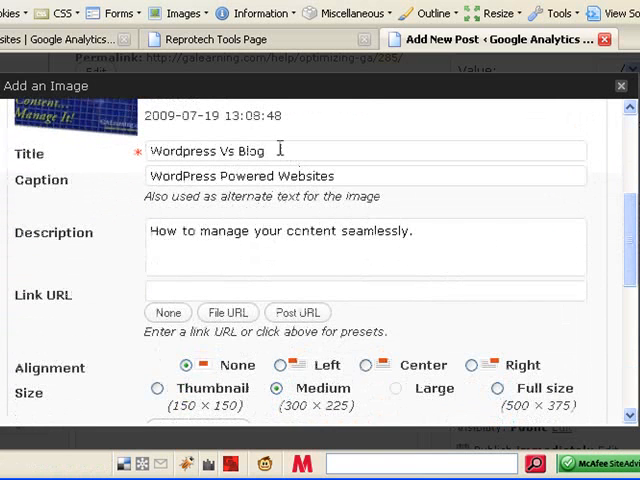
double_click(205, 151)
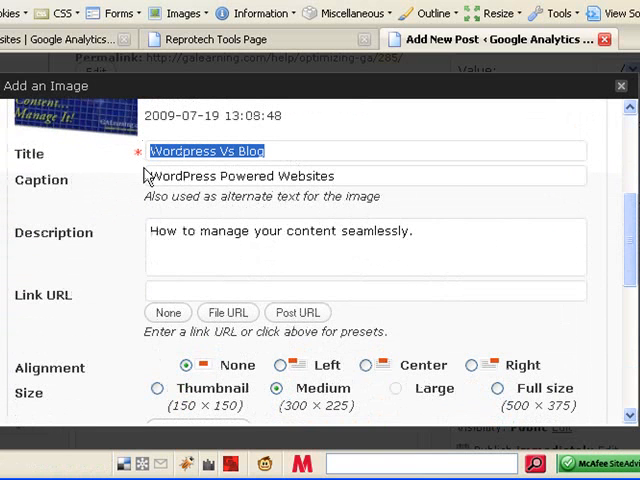
mouse_move(177, 203)
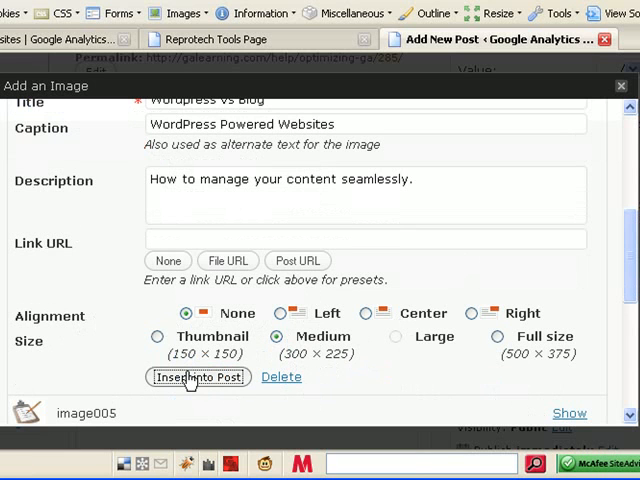
click(198, 377)
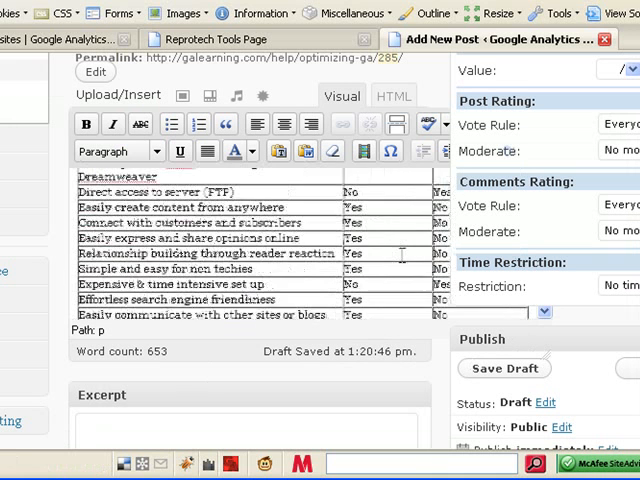
scroll(down, 3)
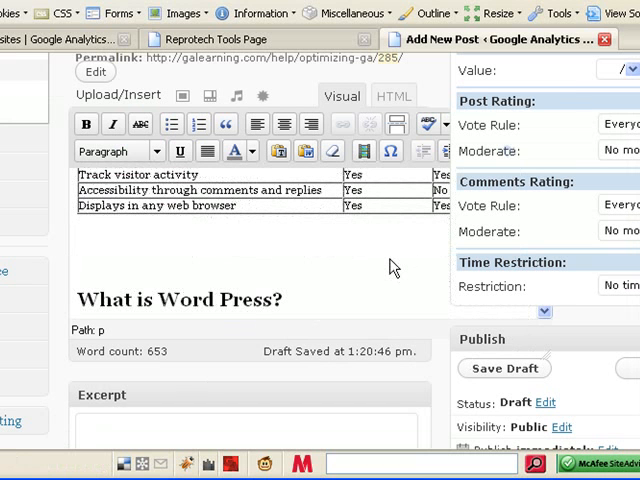
mouse_move(380, 277)
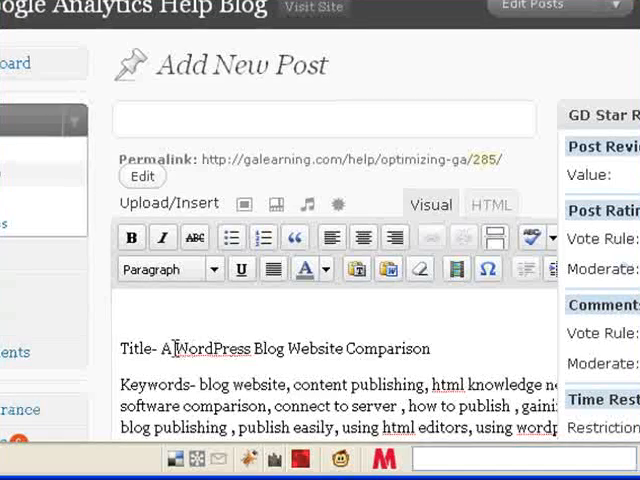
Step: Enter 'A WordPress Blog Website Comparison' as the All in One SEO Pack title
drag(164, 348, 431, 348)
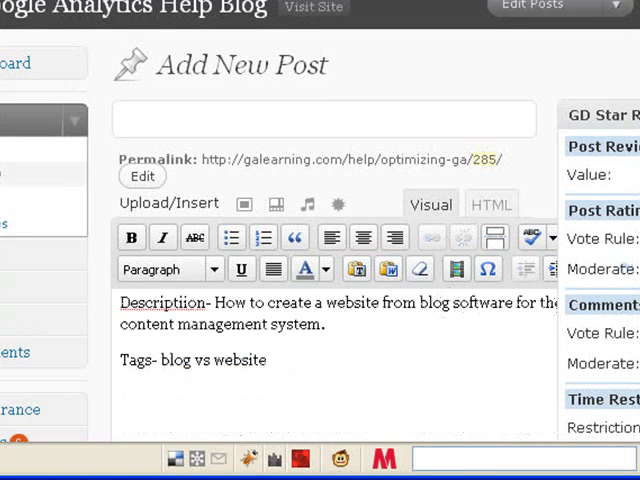
scroll(down, 3)
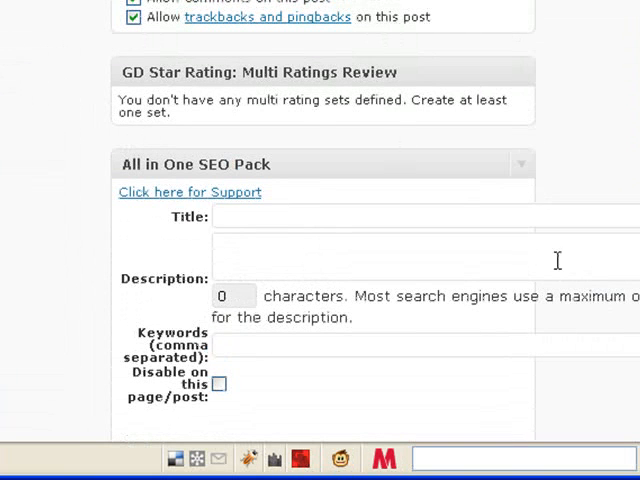
mouse_move(263, 245)
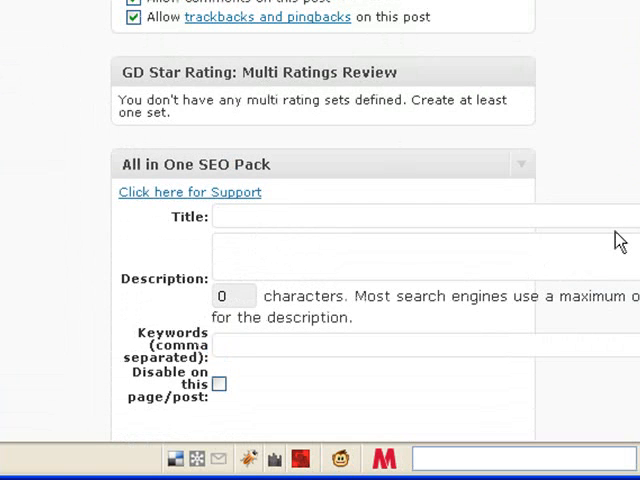
text(A WordPress Blog Website Comparison)
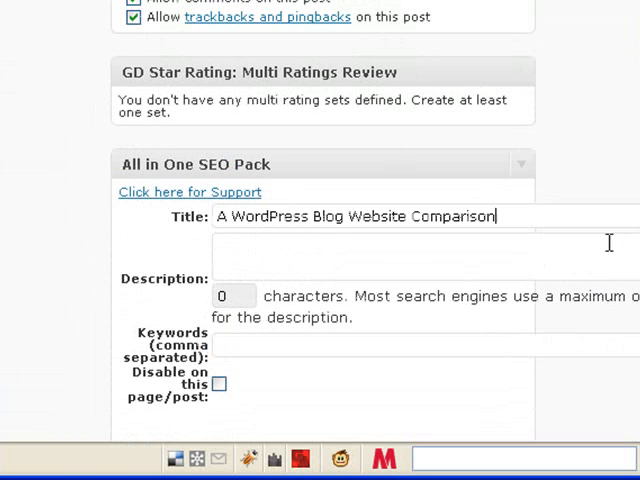
scroll(up, 3)
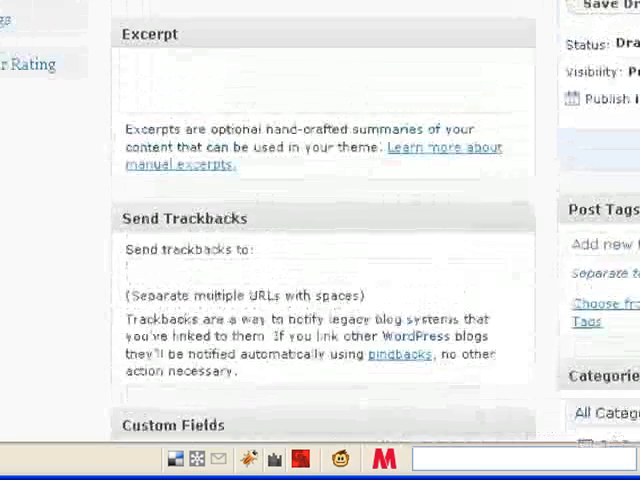
scroll(up, 3)
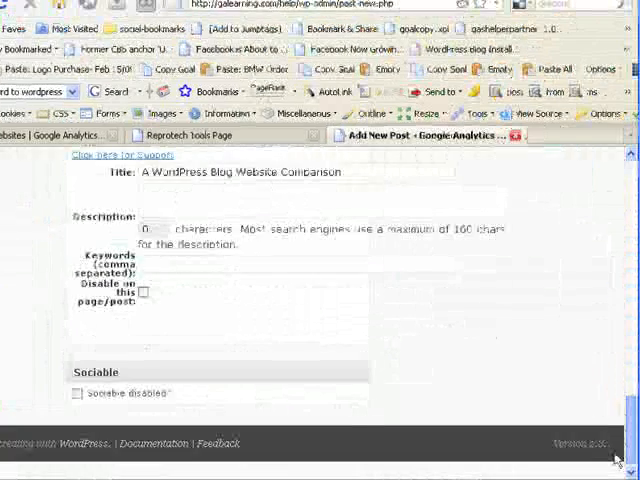
Step: Enter SEO keywords 'wordpress, make a web page, blog create' and the content-management description
text(wordpress, make a web page, blog create  wordpress interface)
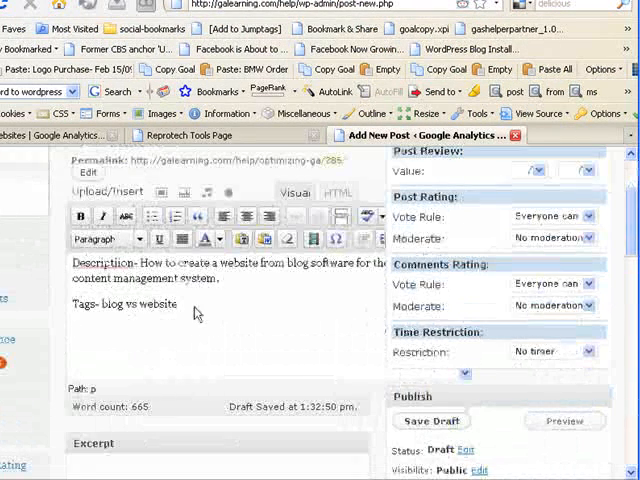
double_click(199, 277)
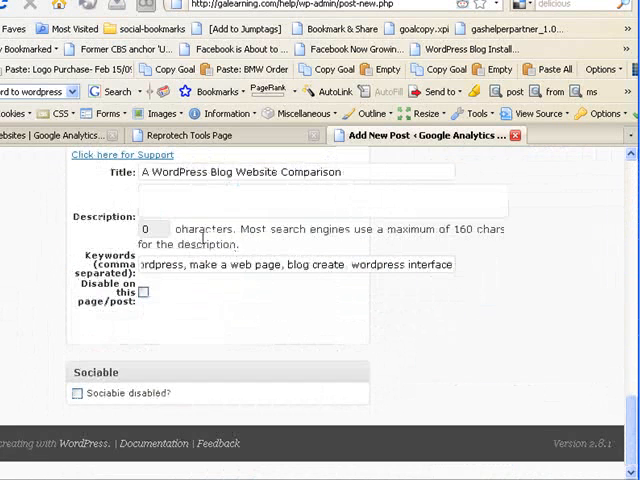
text(How to create a website from blog software for the ultimate content management system.)
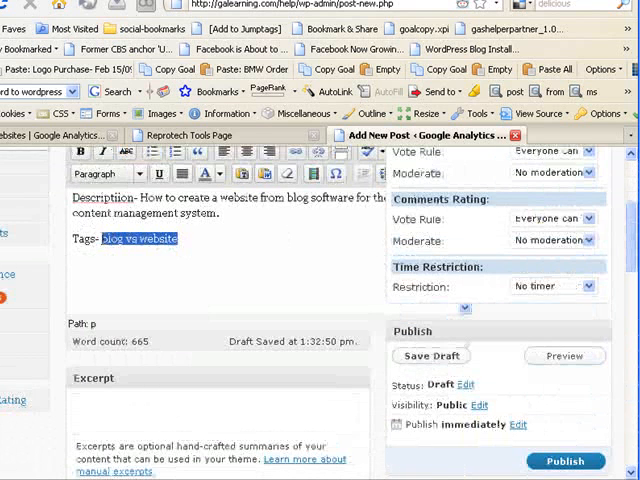
scroll(down, 3)
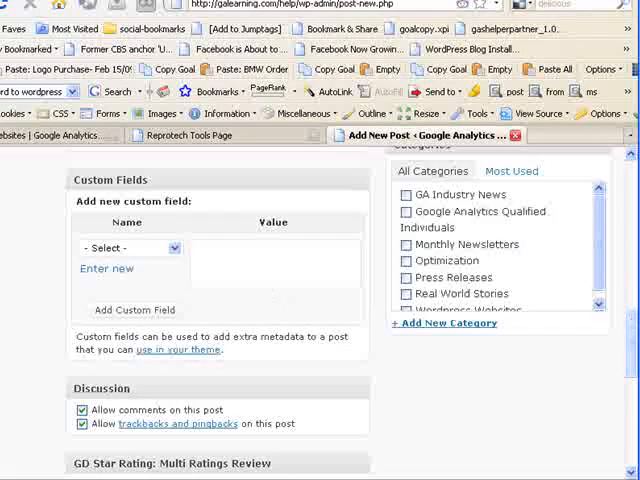
scroll(down, 3)
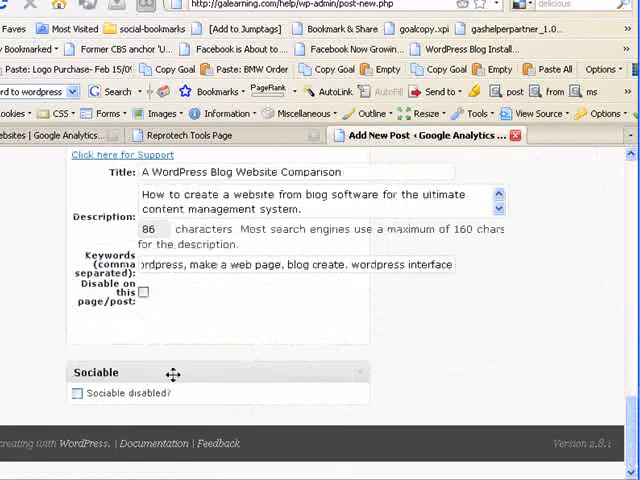
mouse_move(470, 347)
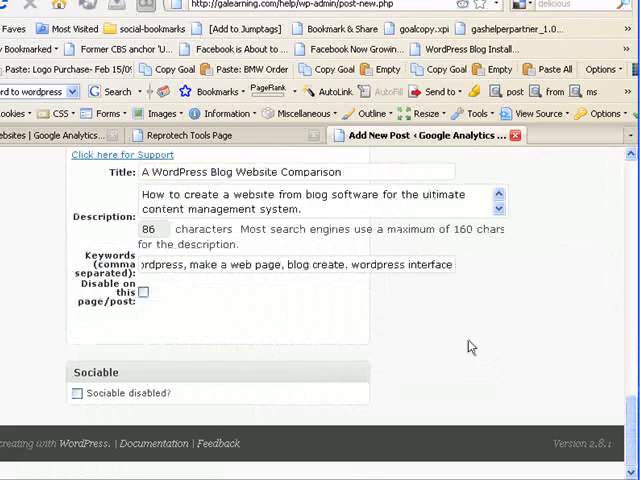
scroll(down, 3)
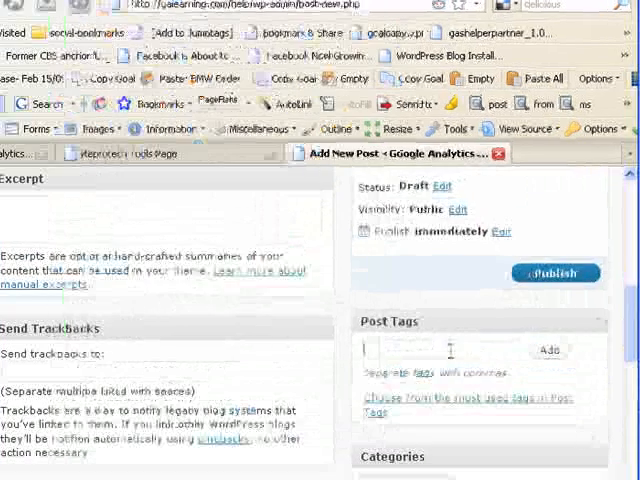
Step: Add the tag 'blog vs website' and tick the Wordpress Websites category
text(blog vs website.)
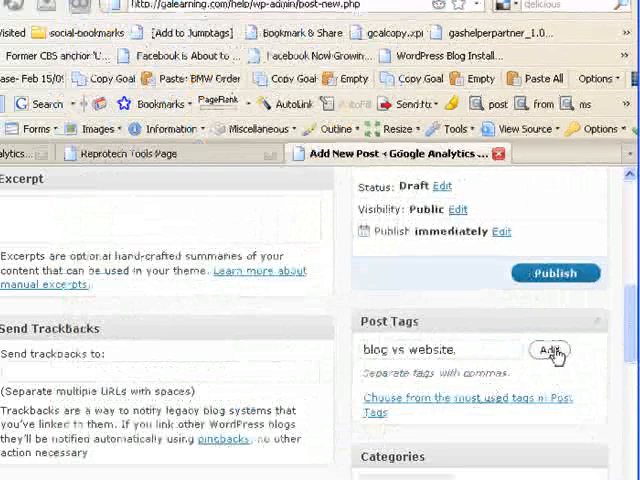
click(549, 350)
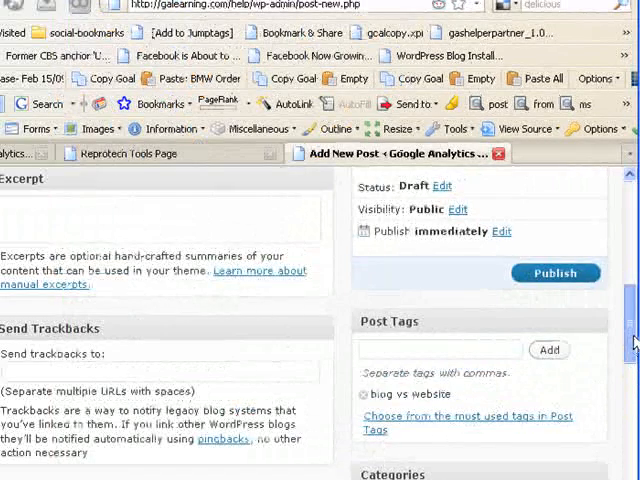
scroll(down, 3)
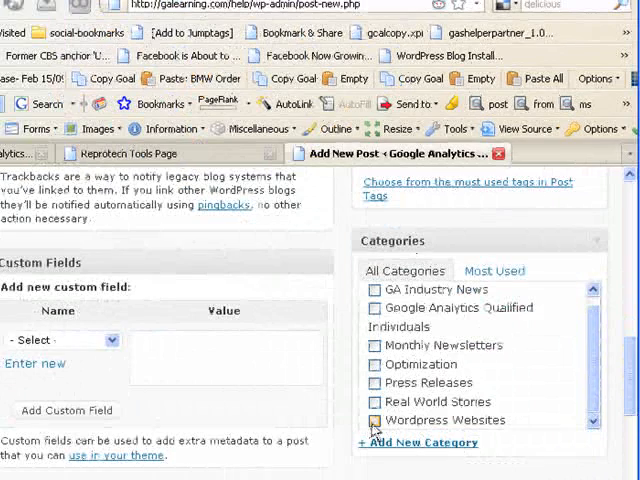
click(374, 420)
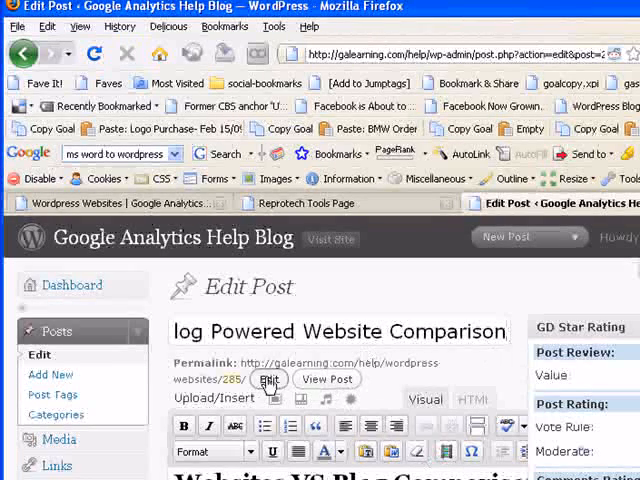
Step: Edit the permalink, replacing slug 285 with blog-websites, and save it
click(268, 379)
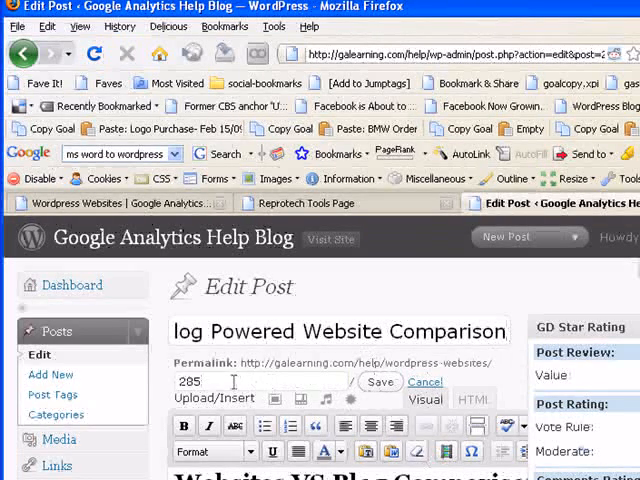
double_click(190, 382)
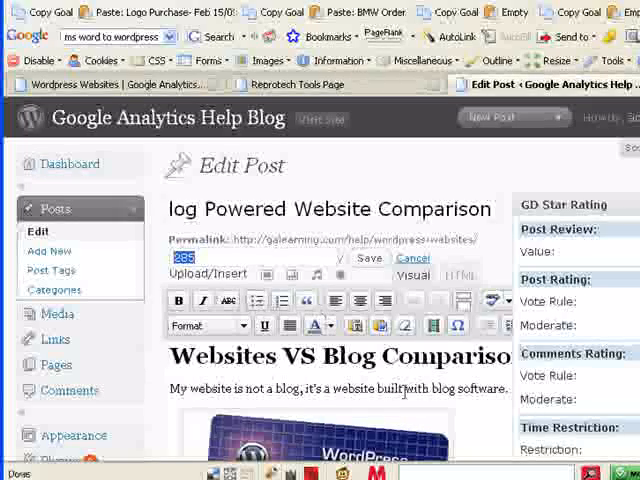
text(blo)
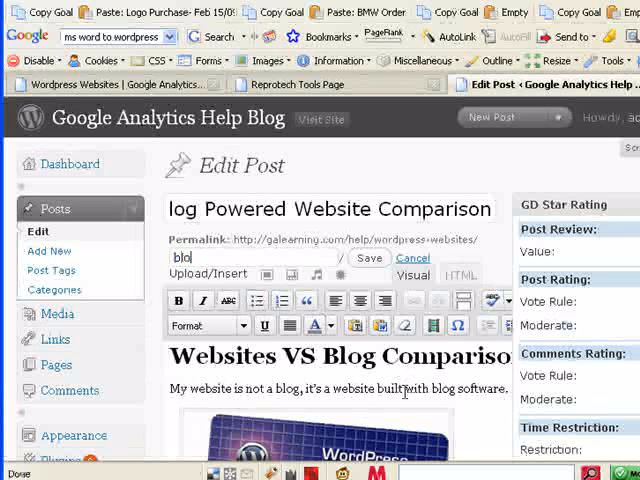
text(g-websites)
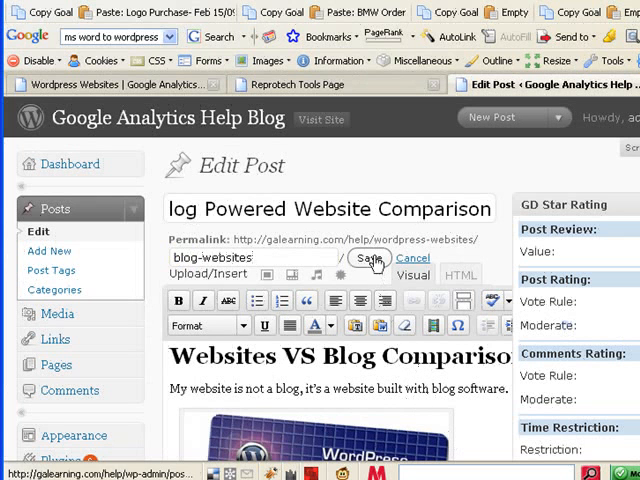
click(373, 258)
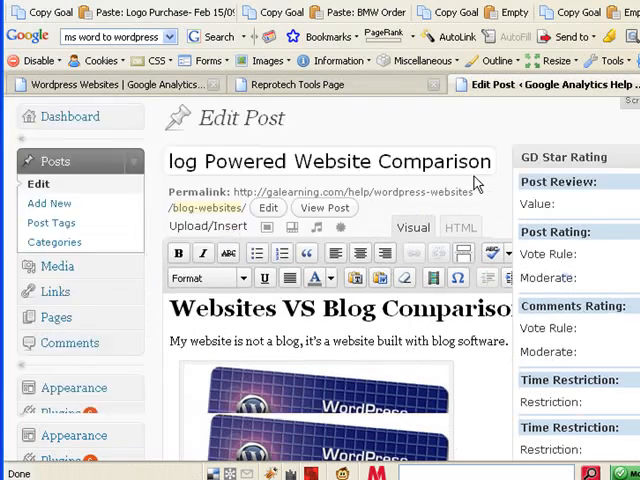
Step: Save the published post's changes with Update Post
scroll(down, 3)
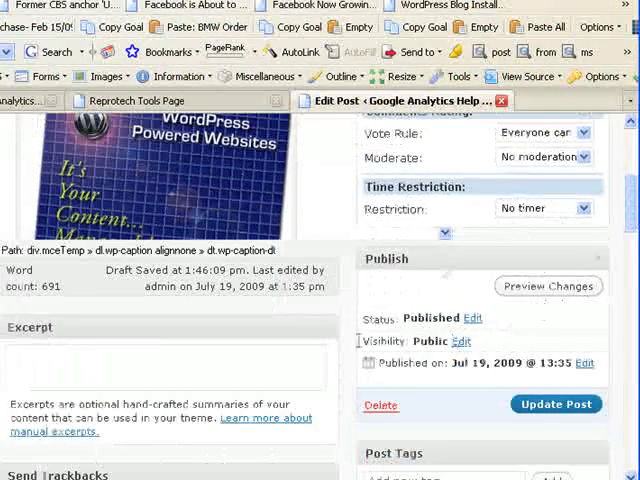
mouse_move(550, 412)
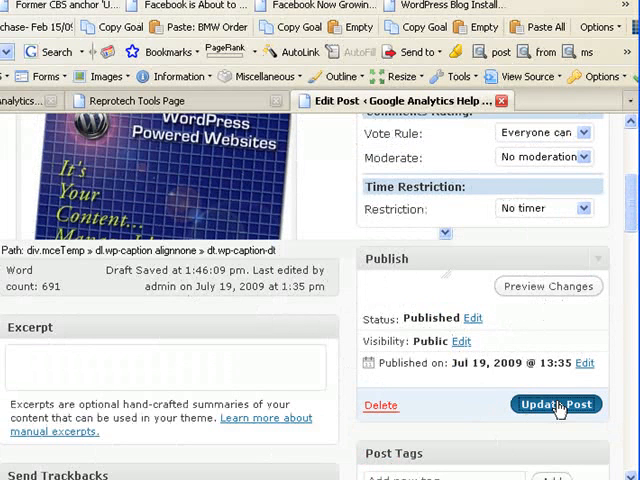
click(556, 404)
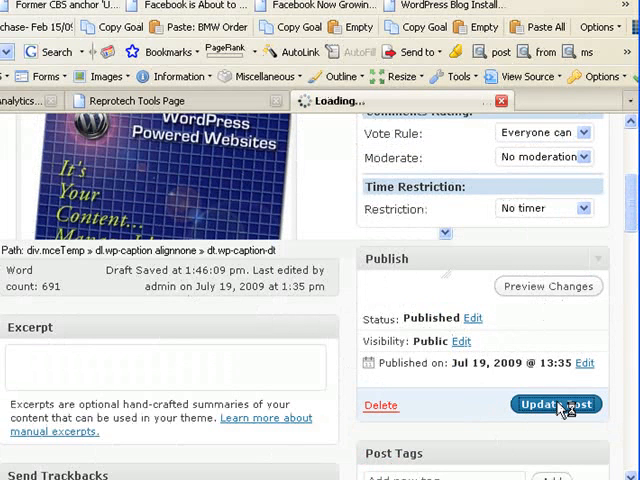
click(556, 404)
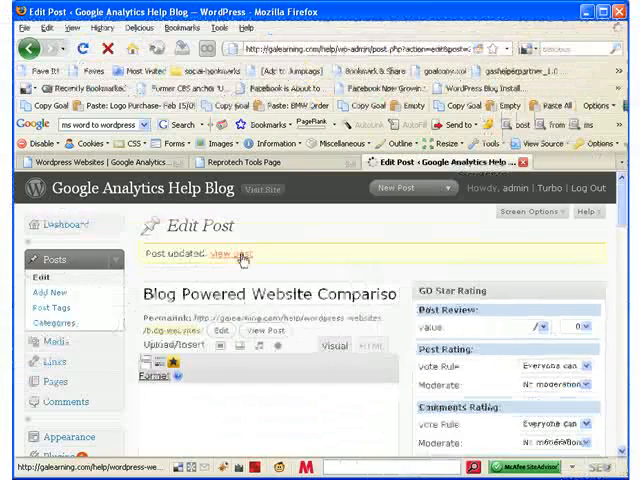
Step: View the live post 'A WordPress Blog Website Comparison' and scroll through it
click(234, 256)
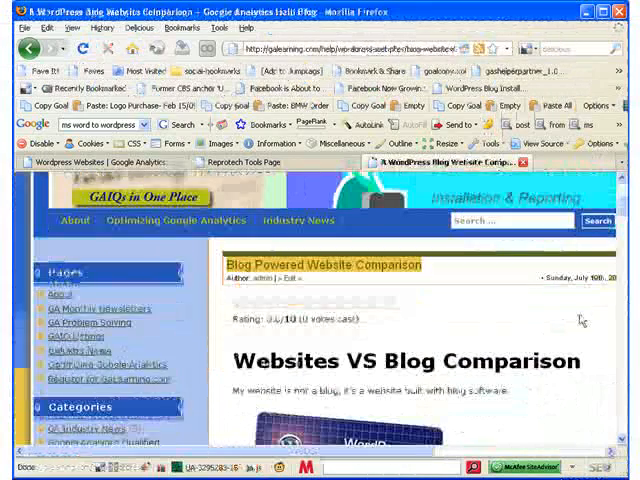
scroll(down, 3)
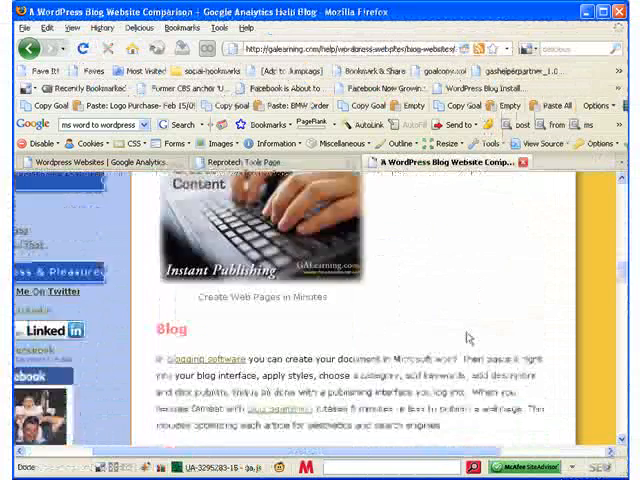
scroll(down, 3)
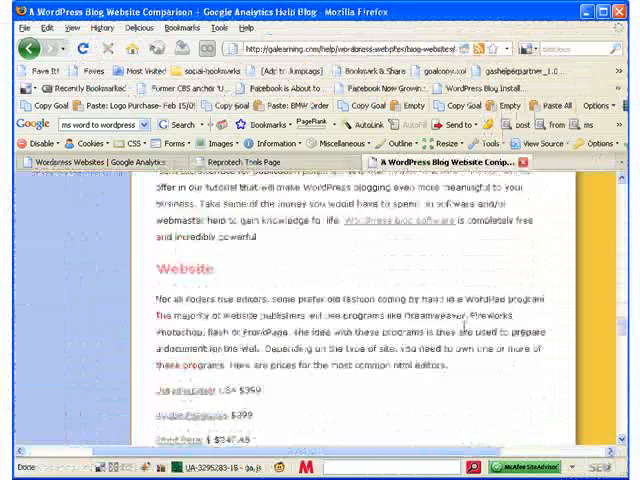
scroll(down, 3)
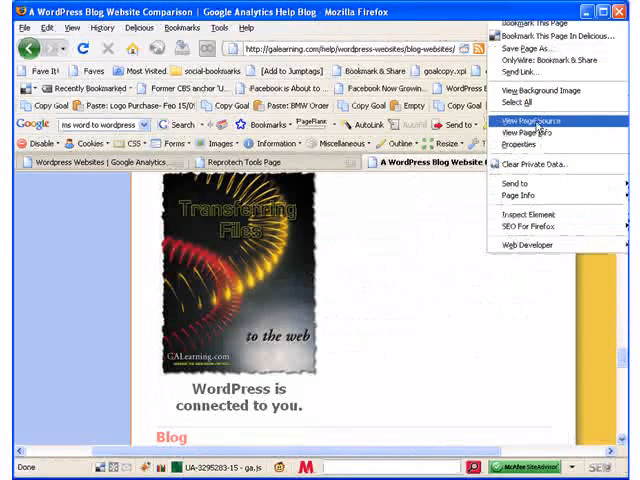
Step: View the post's page source and select the All in One SEO description meta tag
click(525, 120)
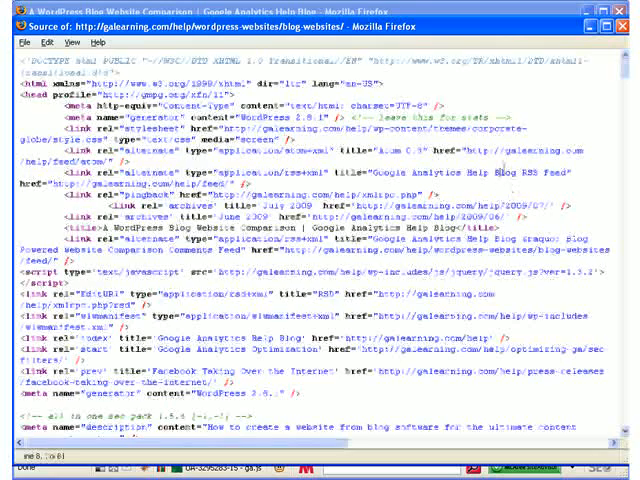
scroll(down, 3)
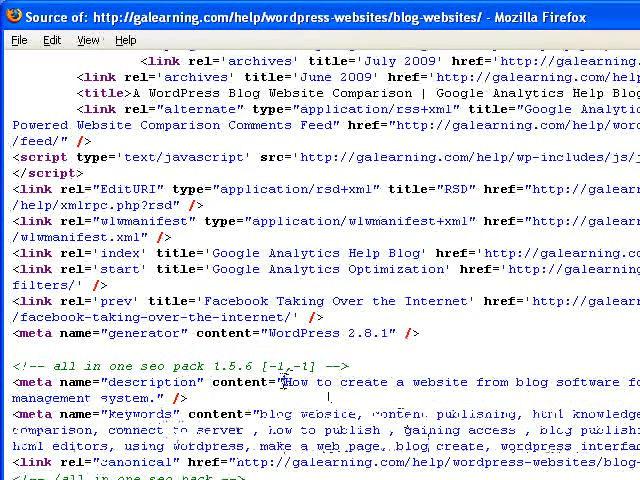
drag(290, 382, 639, 382)
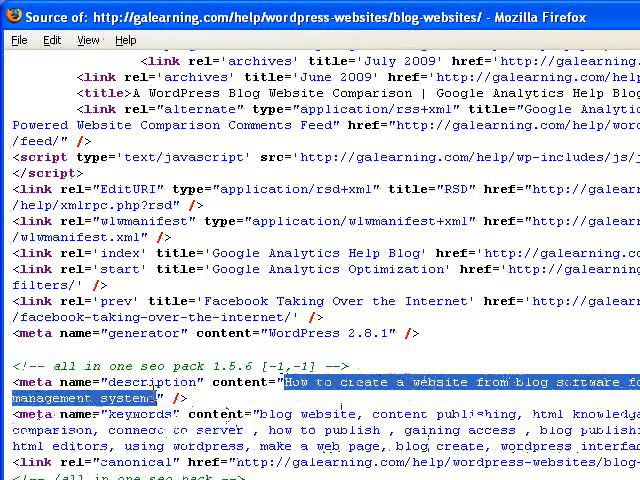
double_click(152, 382)
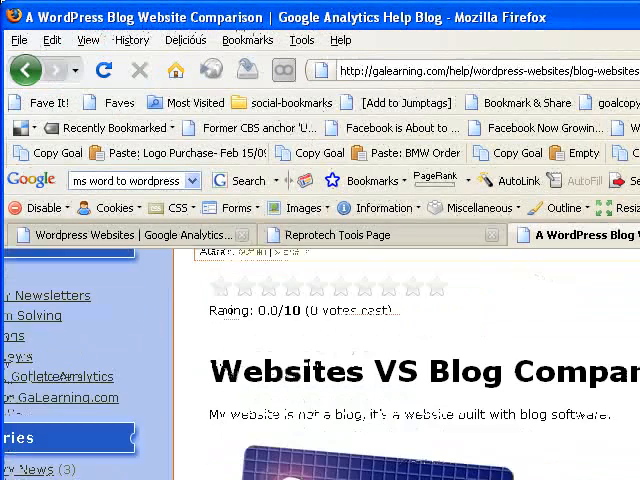
scroll(down, 3)
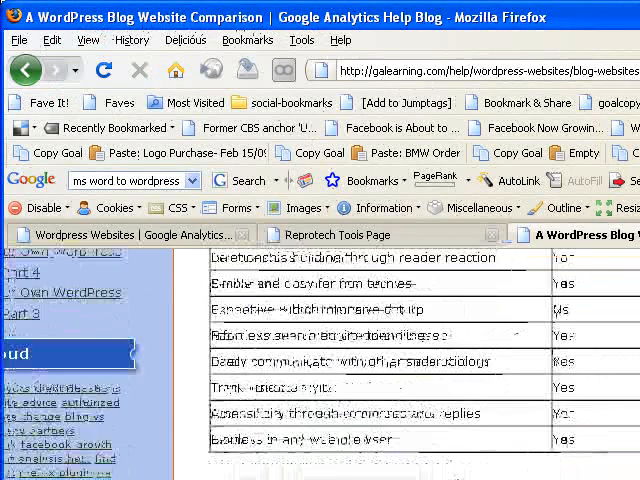
scroll(down, 3)
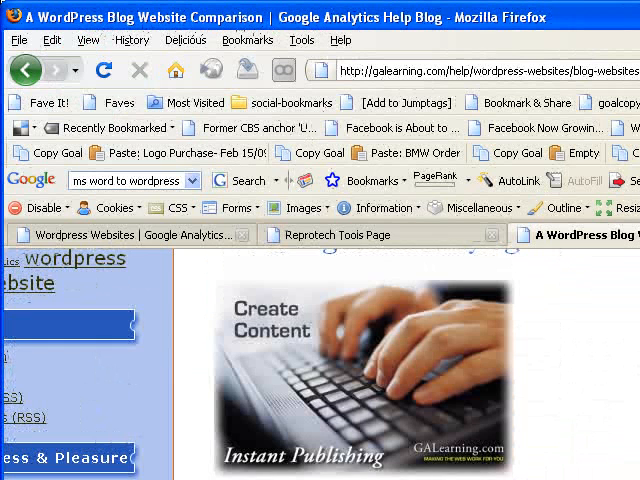